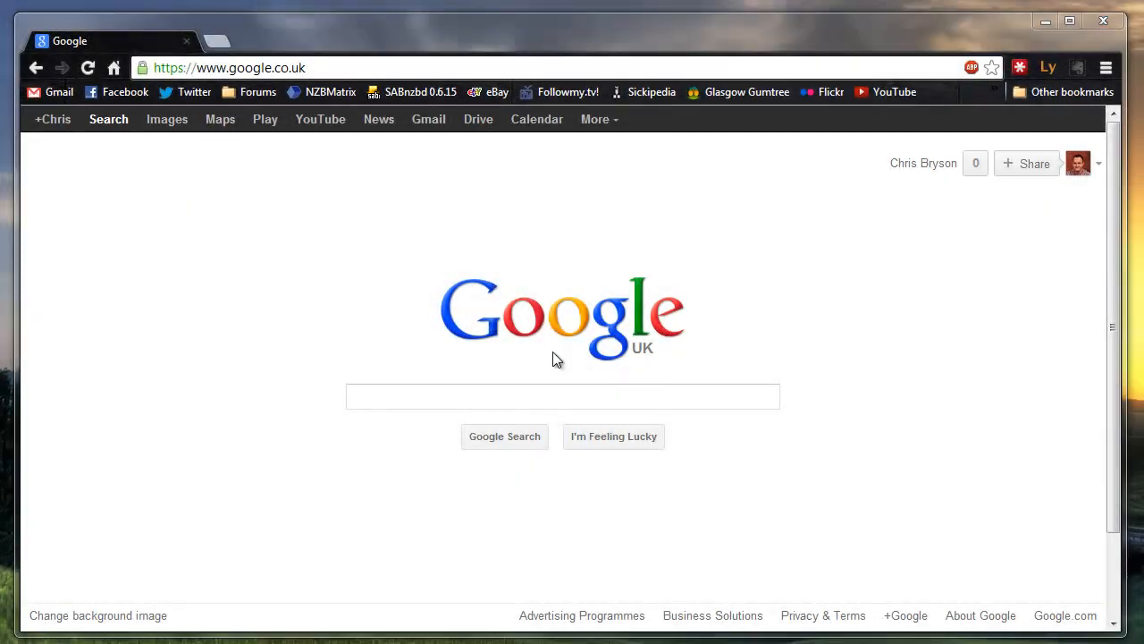
{"action": "mouse_move", "coordinate": [556, 364]}
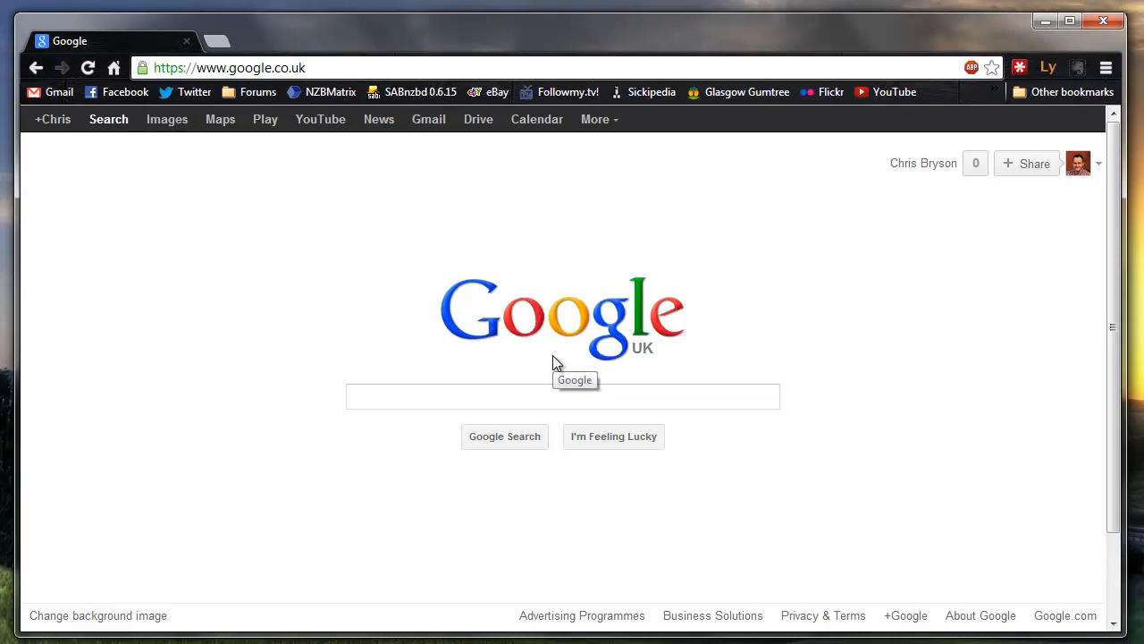
{"action": "mouse_move", "coordinate": [440, 229]}
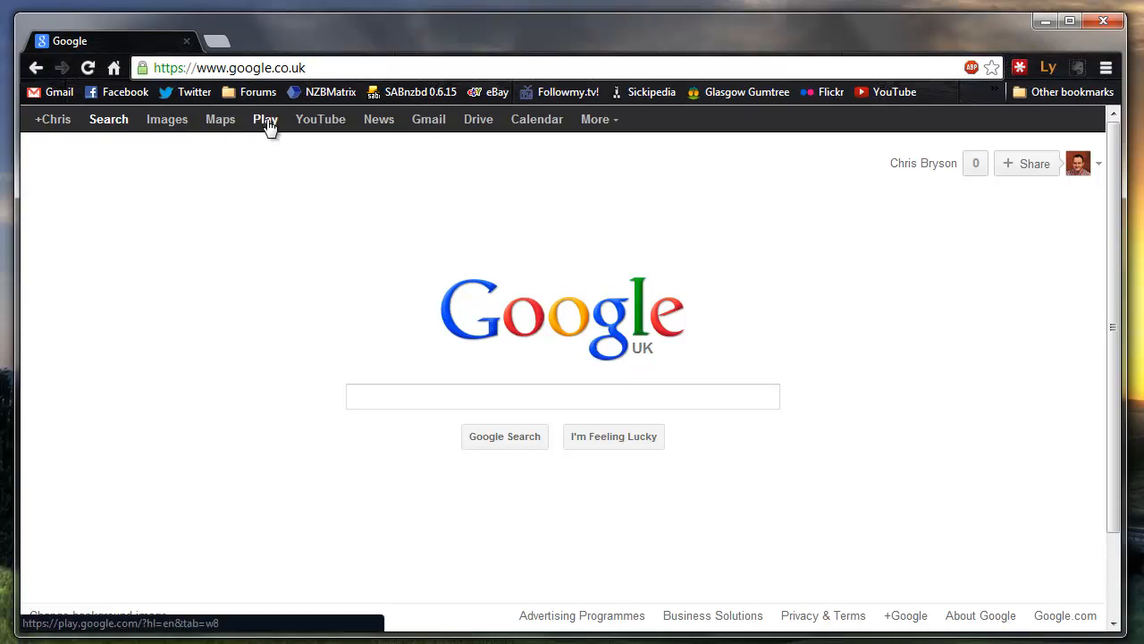
Step: Show My Android Apps in the Play web store and scroll to 'Other apps in my library'
{"action": "left_click", "coordinate": [264, 118]}
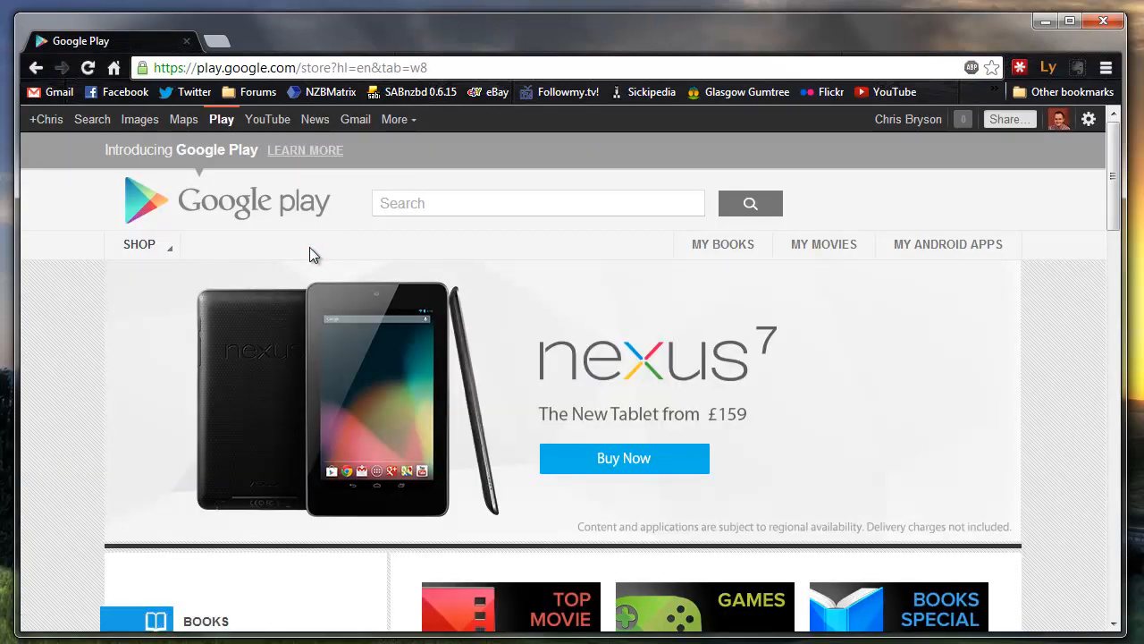
{"action": "mouse_move", "coordinate": [933, 250]}
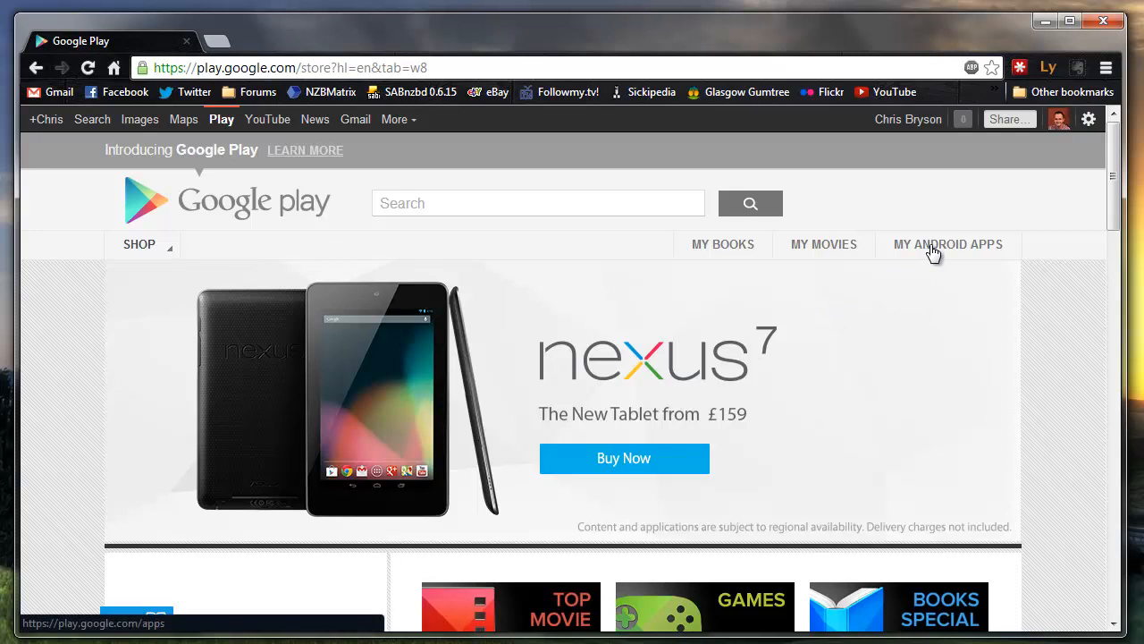
{"action": "left_click", "coordinate": [947, 243]}
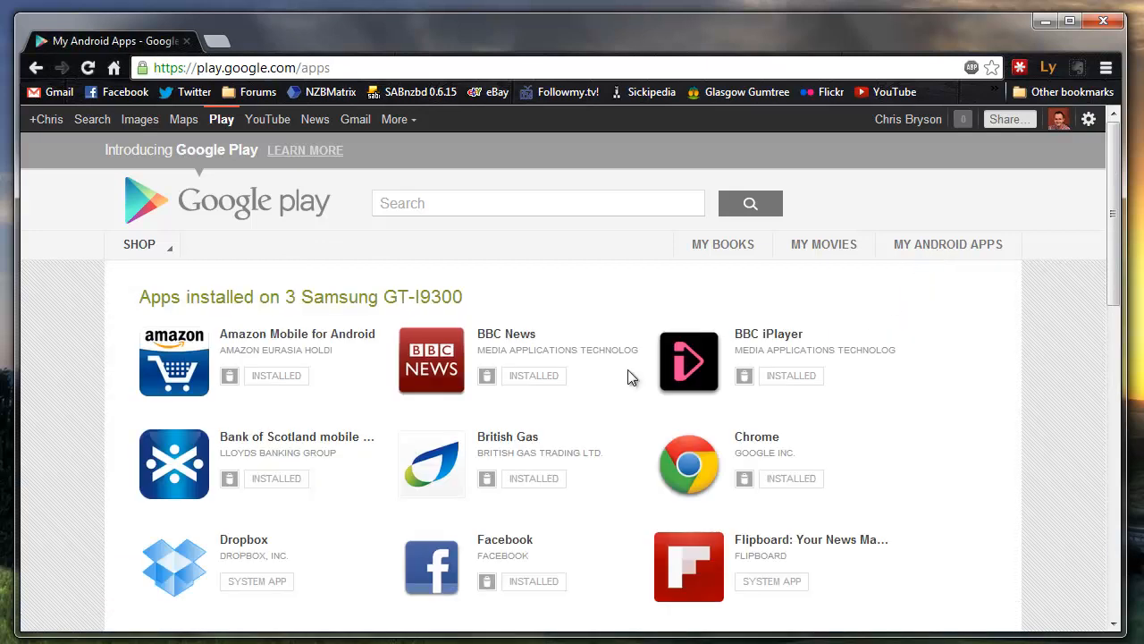
{"action": "scroll", "scroll_direction": "down", "scroll_amount": 3}
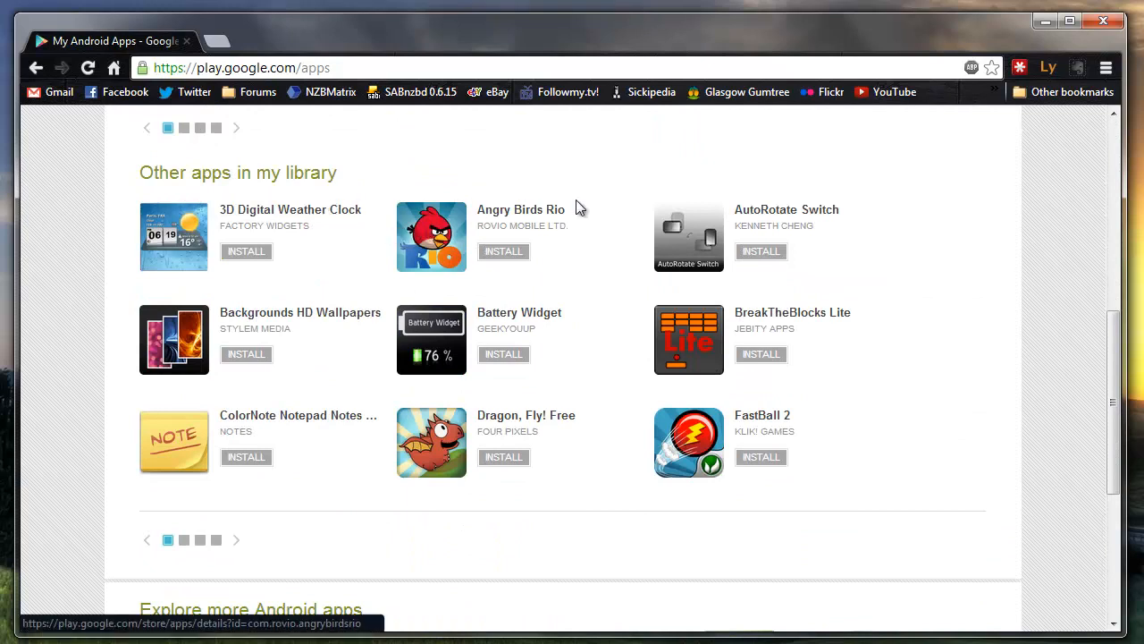
{"action": "mouse_move", "coordinate": [504, 457]}
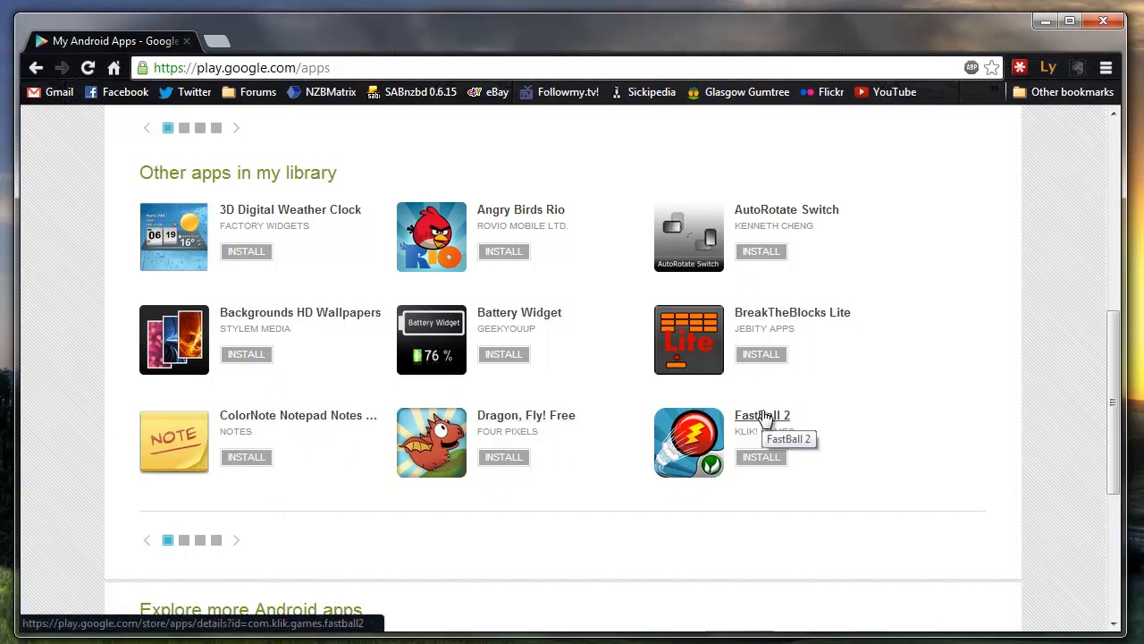
{"action": "mouse_move", "coordinate": [475, 411]}
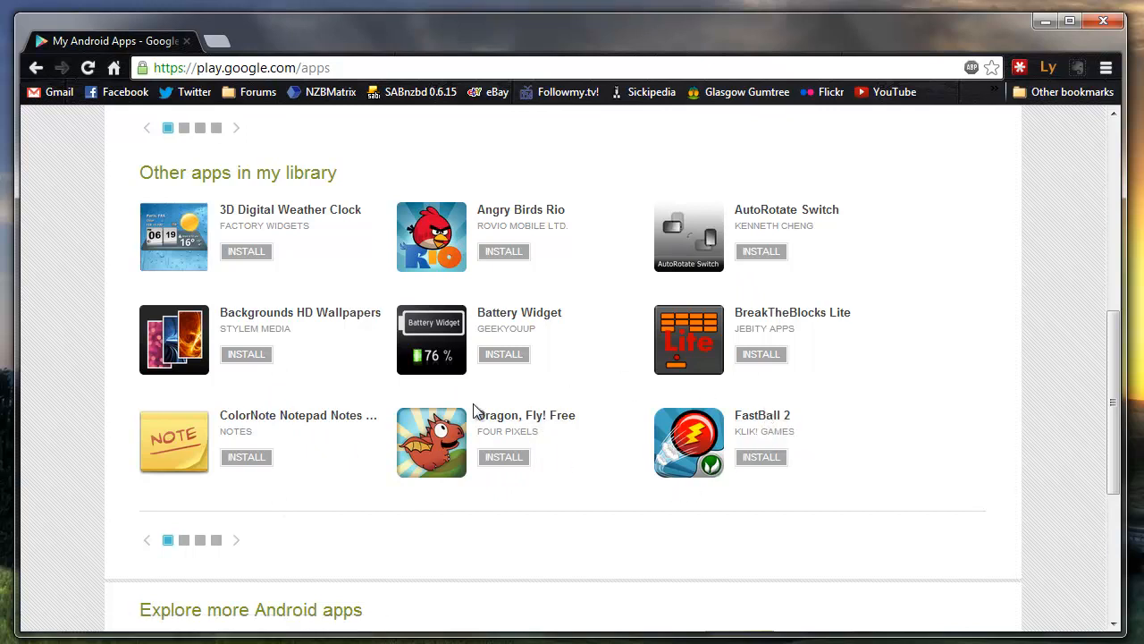
{"action": "scroll", "scroll_direction": "up", "scroll_amount": 3}
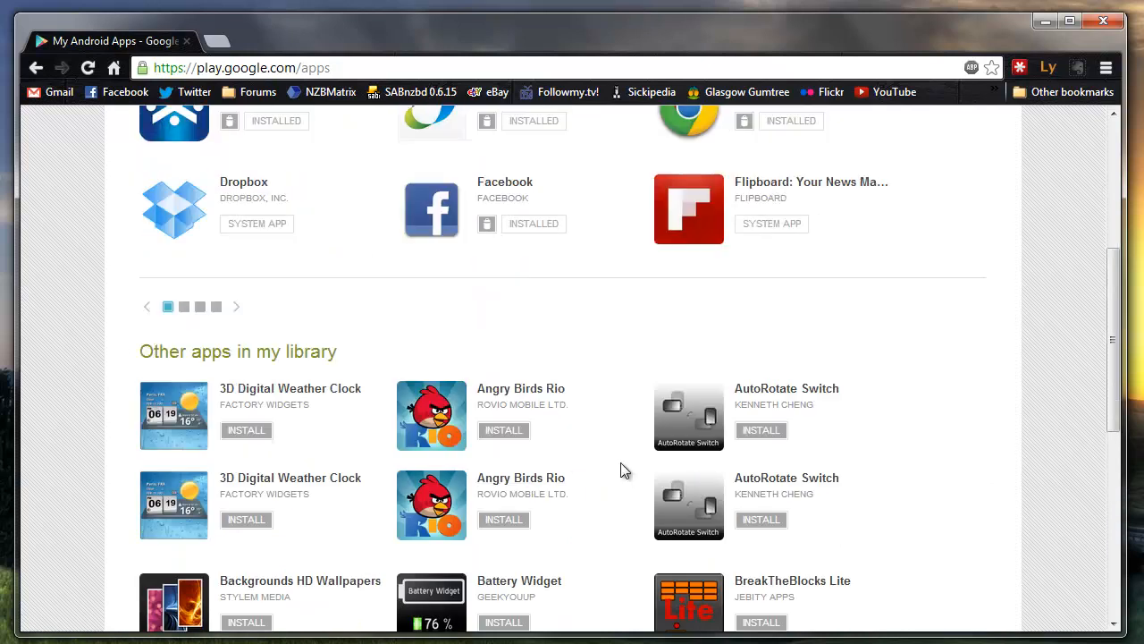
{"action": "scroll", "scroll_direction": "down", "scroll_amount": 3}
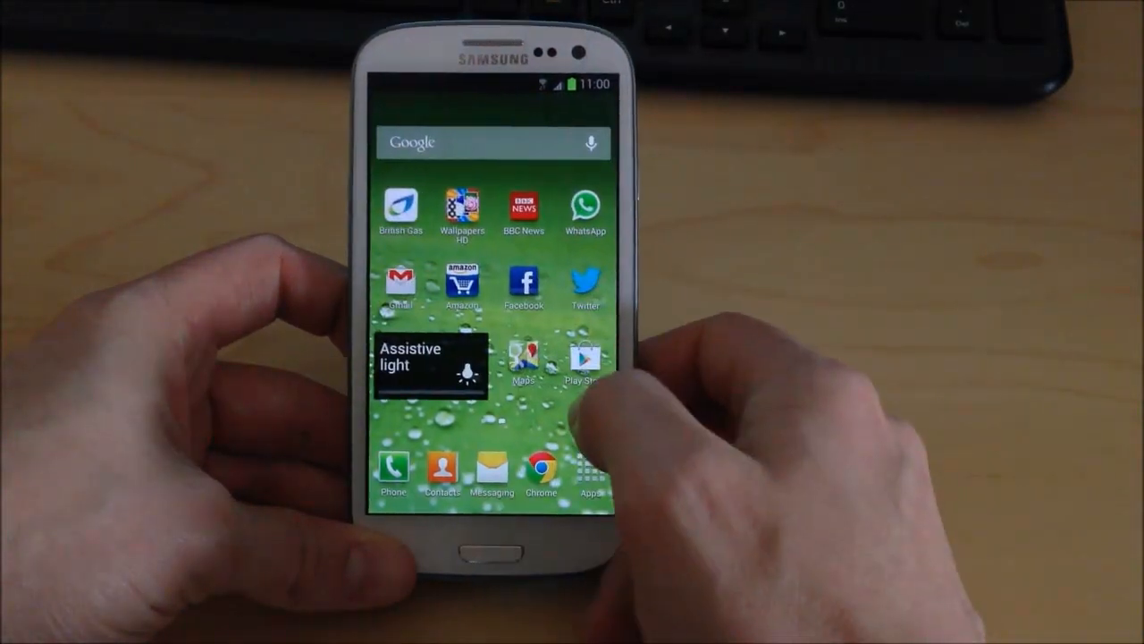
Step: Launch the phone's Play Store and reach My Apps through the Menu key
{"action": "left_click", "coordinate": [584, 361]}
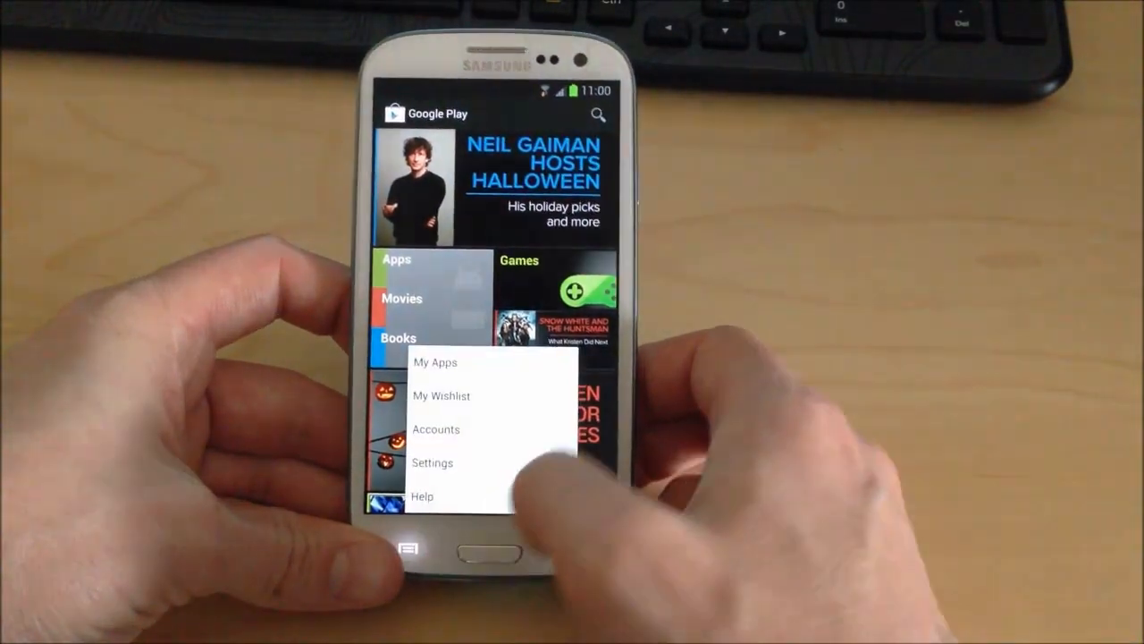
{"action": "left_click", "coordinate": [436, 363]}
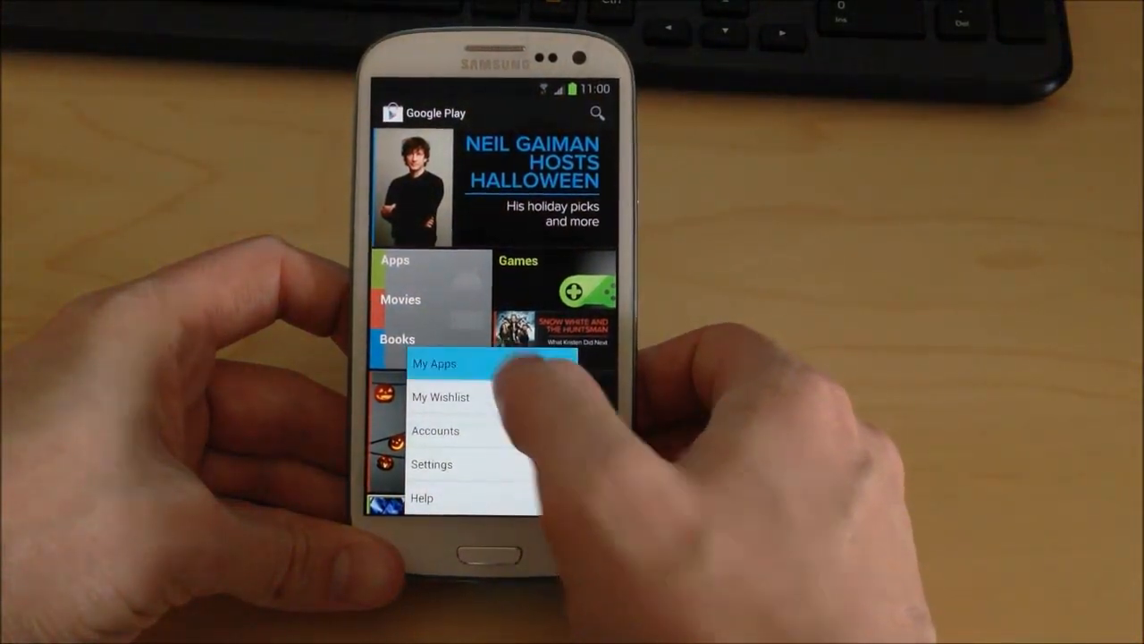
{"action": "left_click", "coordinate": [435, 363]}
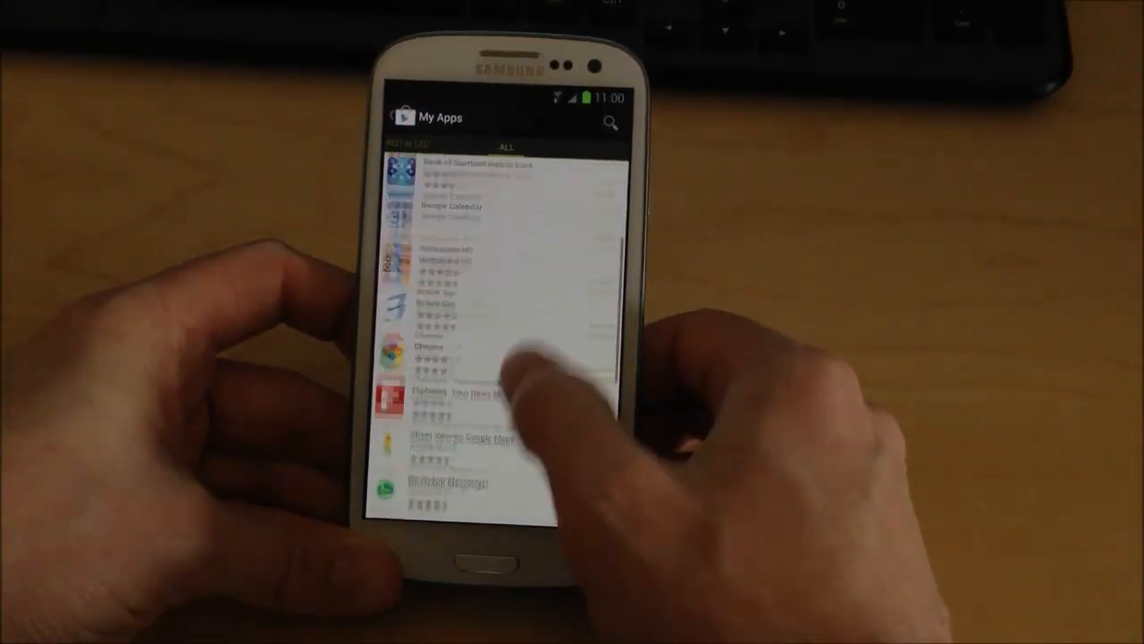
Step: In the ALL tab, remove FastBall 2 and Dragon, Fly! Free and confirm with OK
{"action": "scroll", "scroll_direction": "down", "scroll_amount": 3}
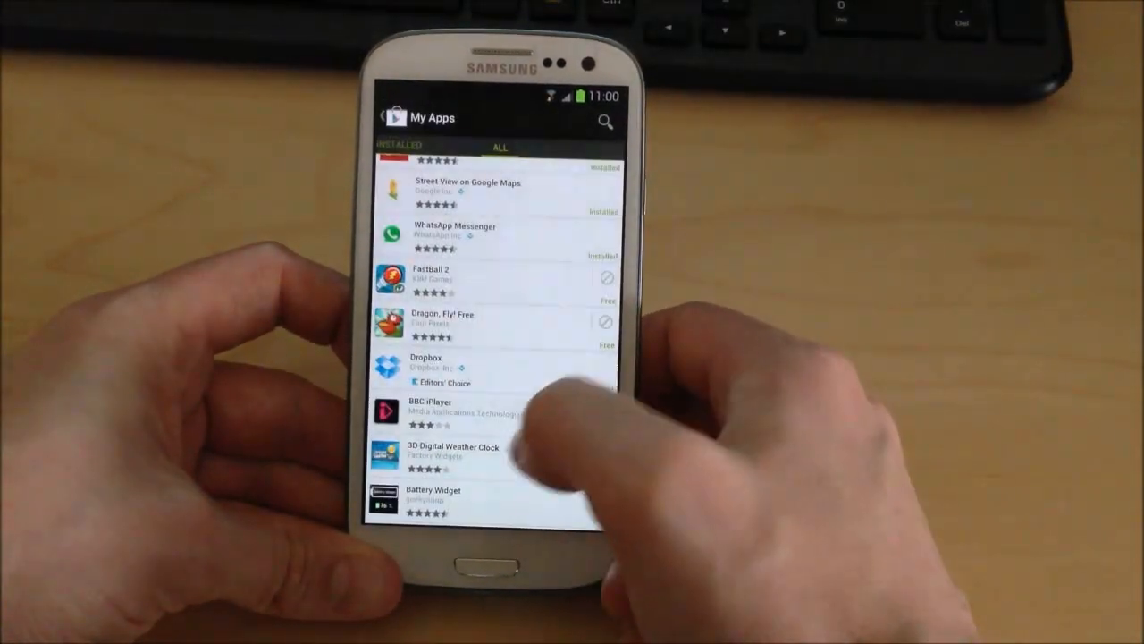
{"action": "left_click", "coordinate": [447, 277]}
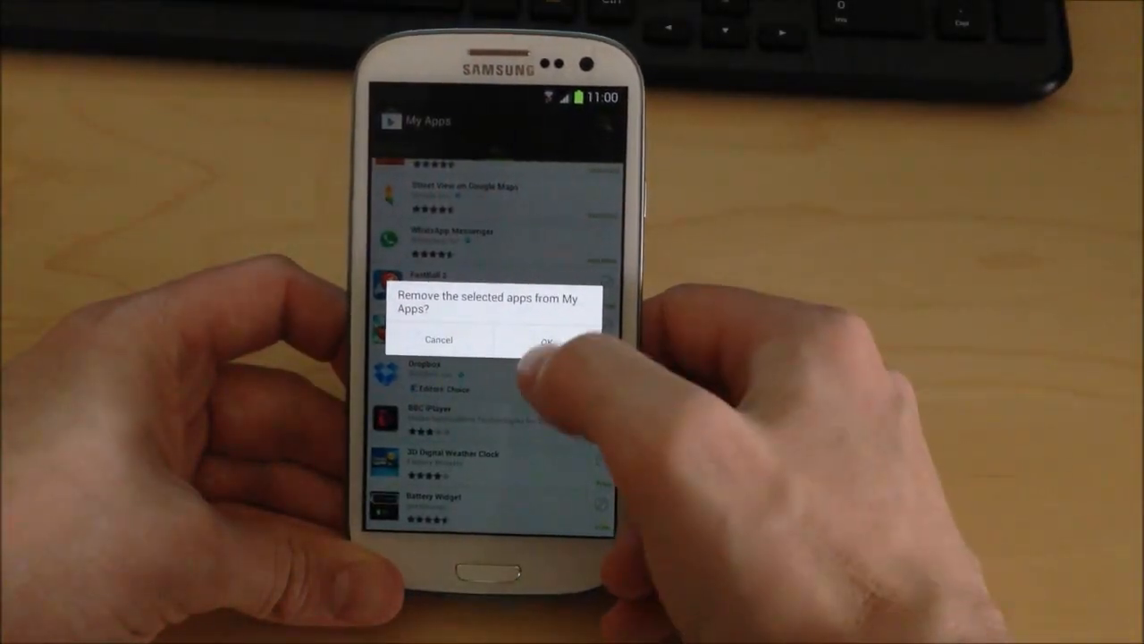
{"action": "left_click", "coordinate": [547, 340]}
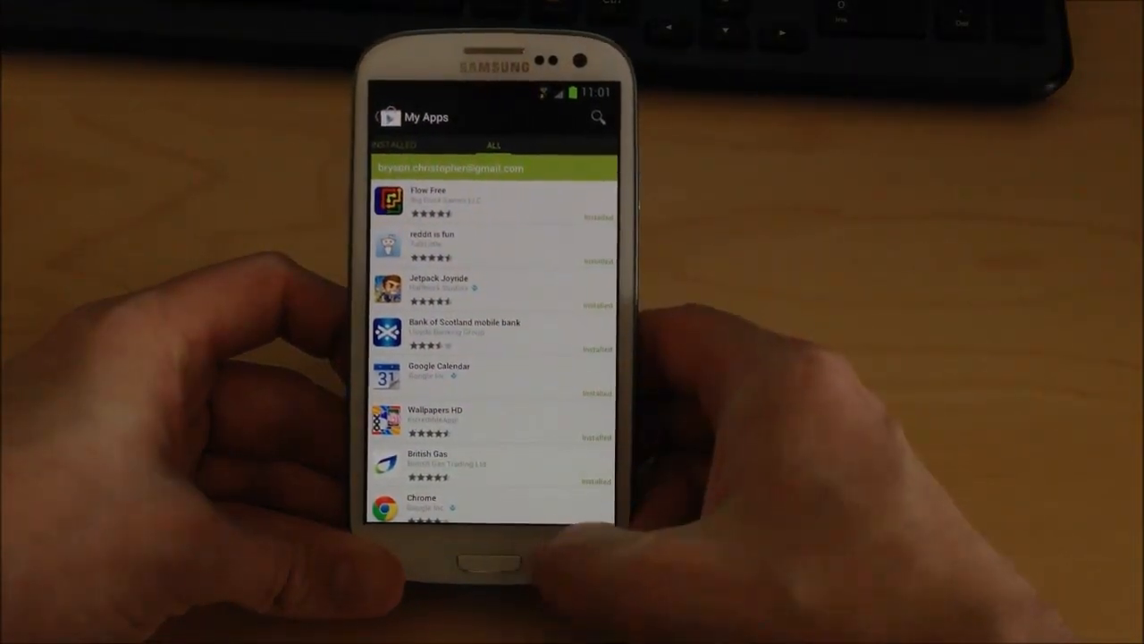
{"action": "left_click", "coordinate": [492, 561]}
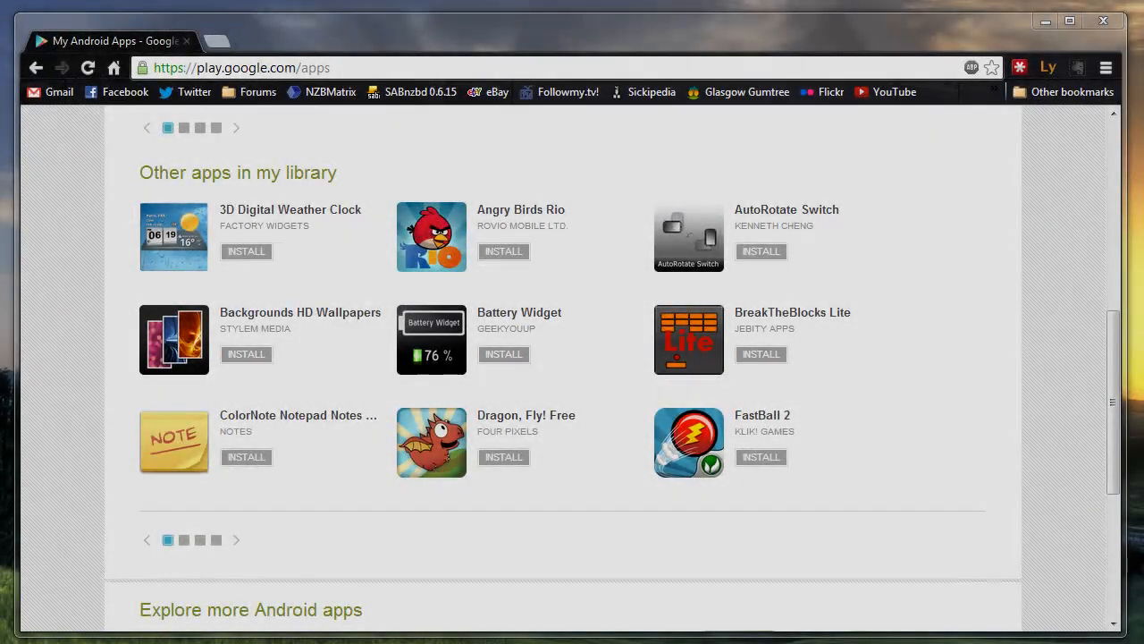
{"action": "mouse_move", "coordinate": [599, 507]}
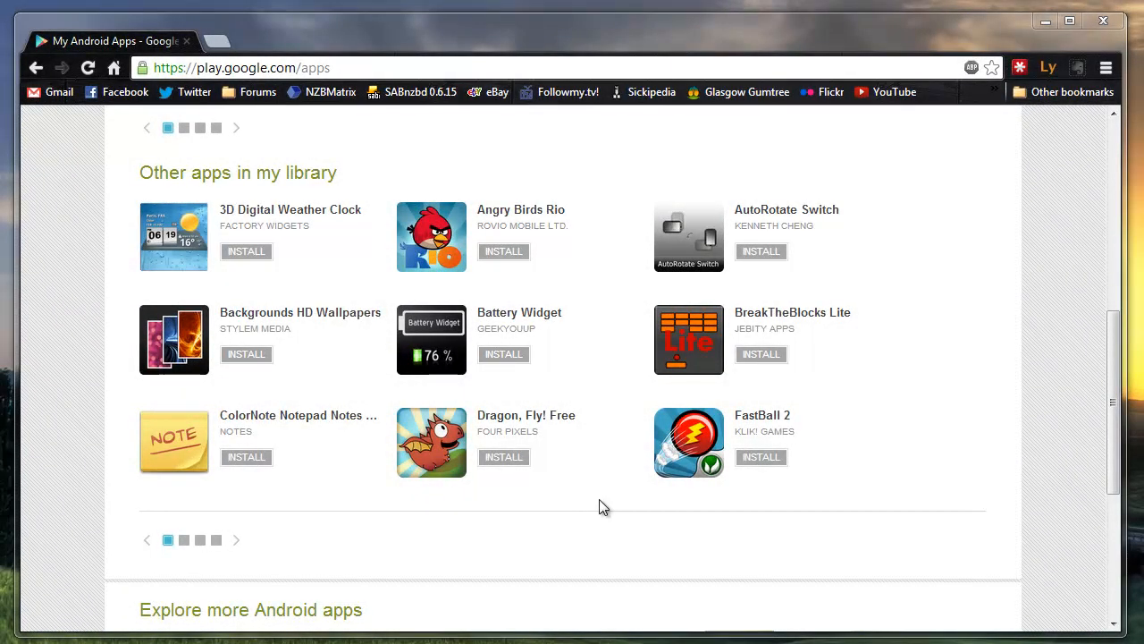
{"action": "mouse_move", "coordinate": [464, 458]}
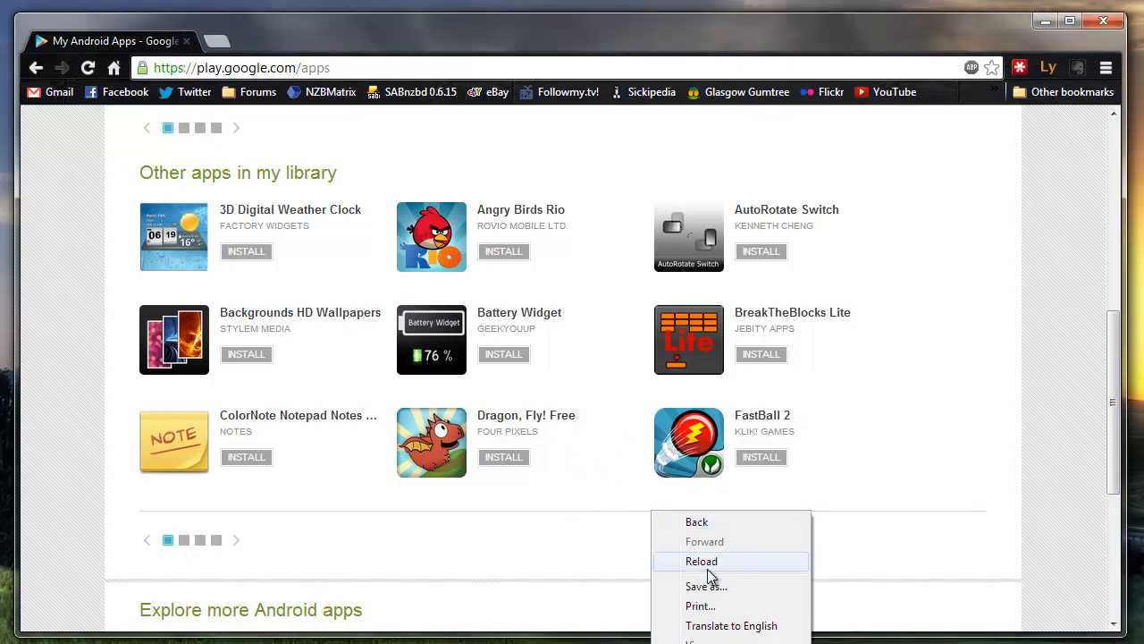
Step: Reload the web library so the two removed games give way to Flickr Droid (Lite) and Geared
{"action": "left_click", "coordinate": [701, 562]}
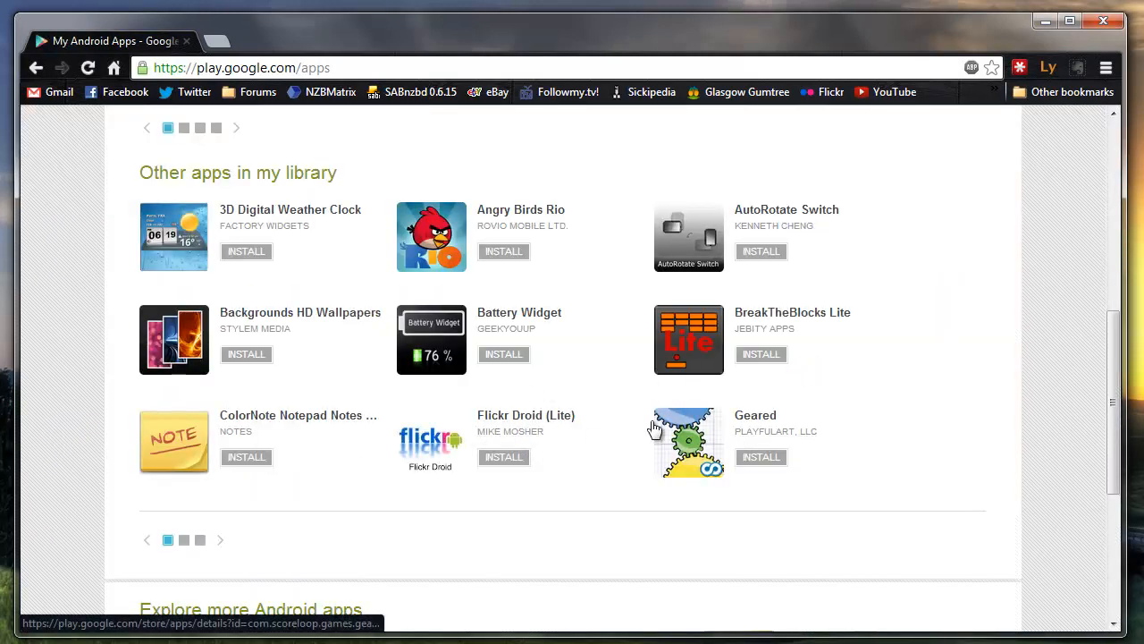
{"action": "mouse_move", "coordinate": [608, 525]}
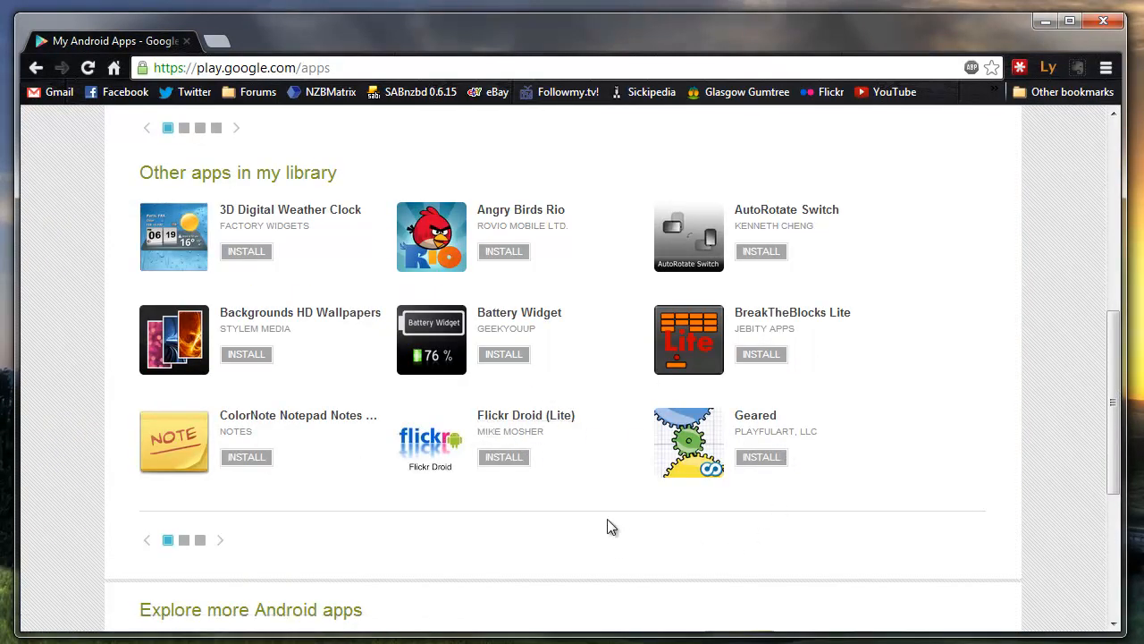
{"action": "mouse_move", "coordinate": [854, 298]}
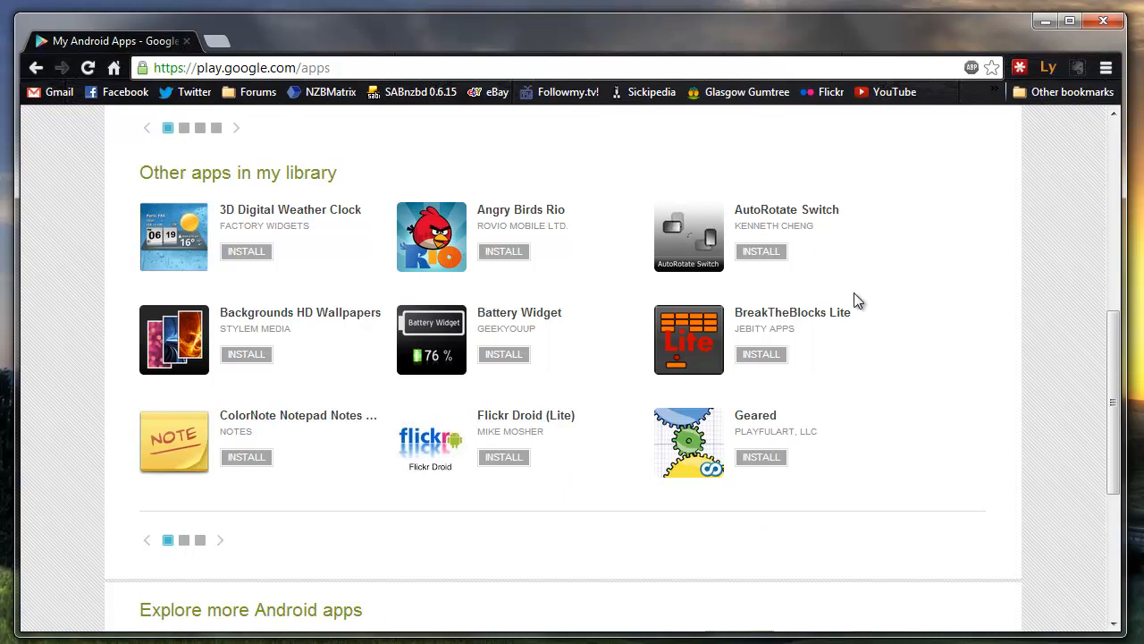